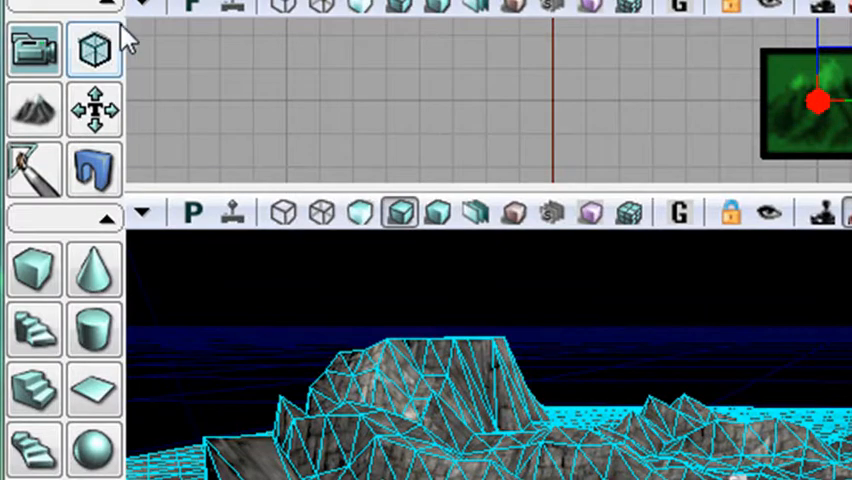
mouse_move(36, 110)
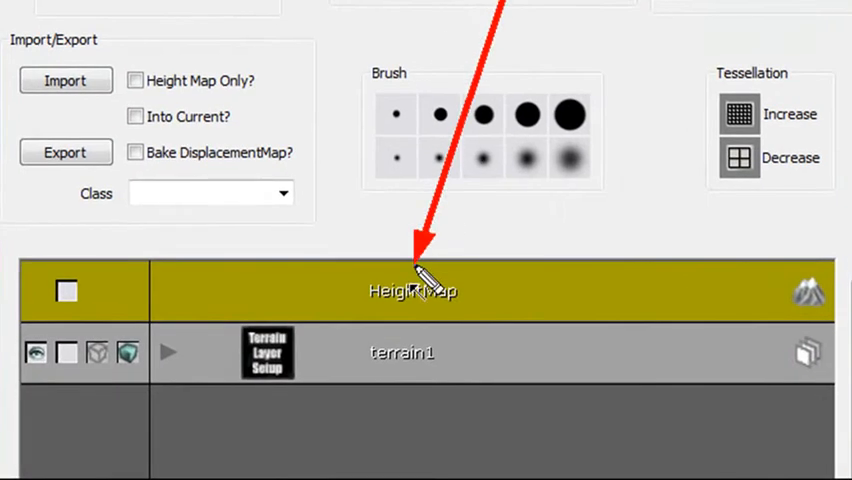
mouse_move(550, 370)
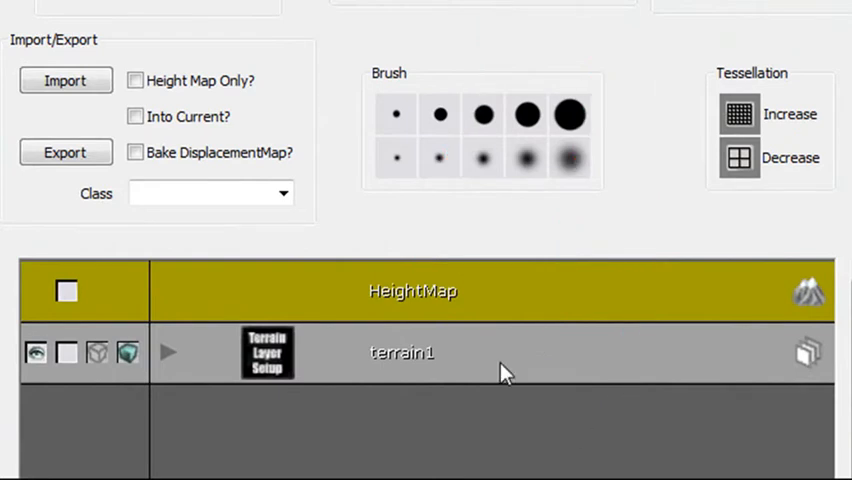
- Select the terrain1 layer and expand it to show its terrain2 material
left_click(400, 352)
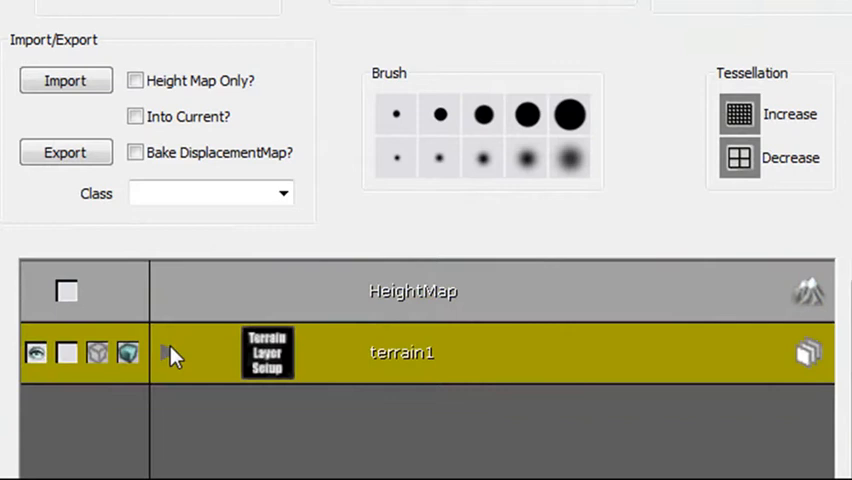
left_click(170, 352)
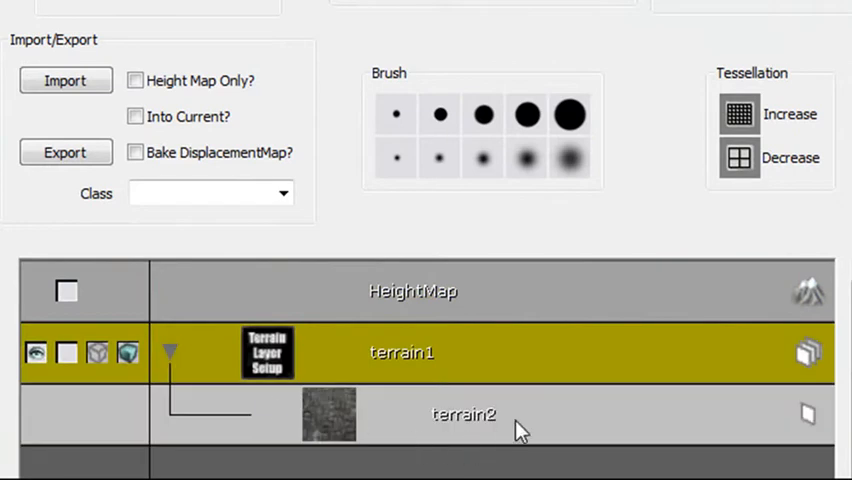
mouse_move(200, 336)
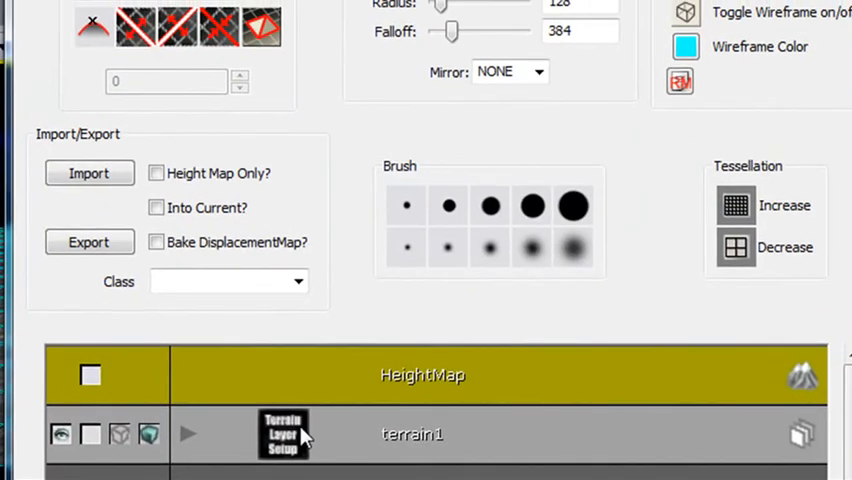
mouse_move(568, 452)
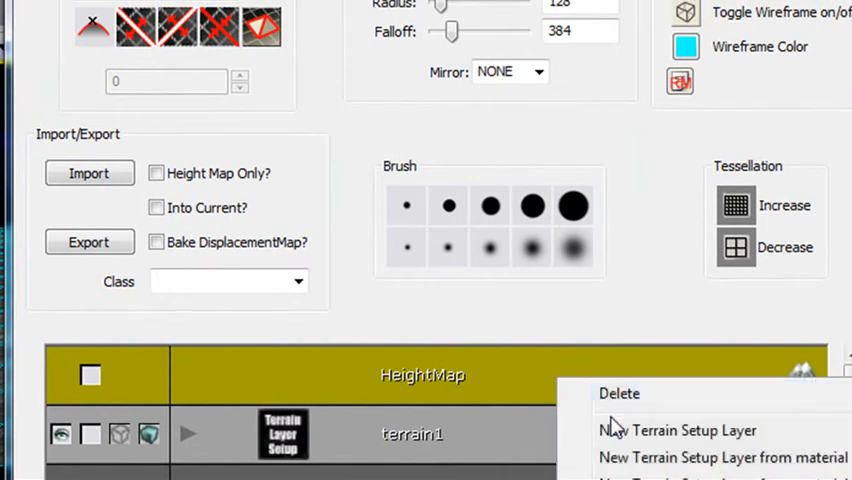
- Create a new terrain setup layer named back1 in the firehills package
left_click(676, 430)
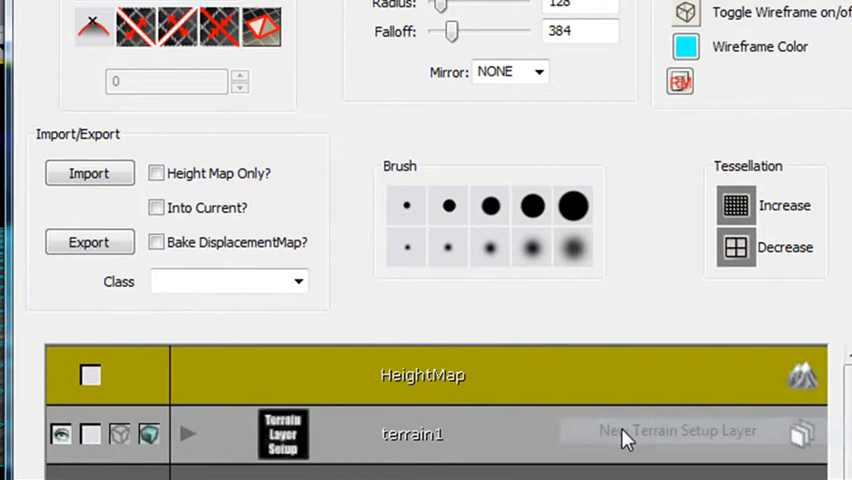
left_click(676, 430)
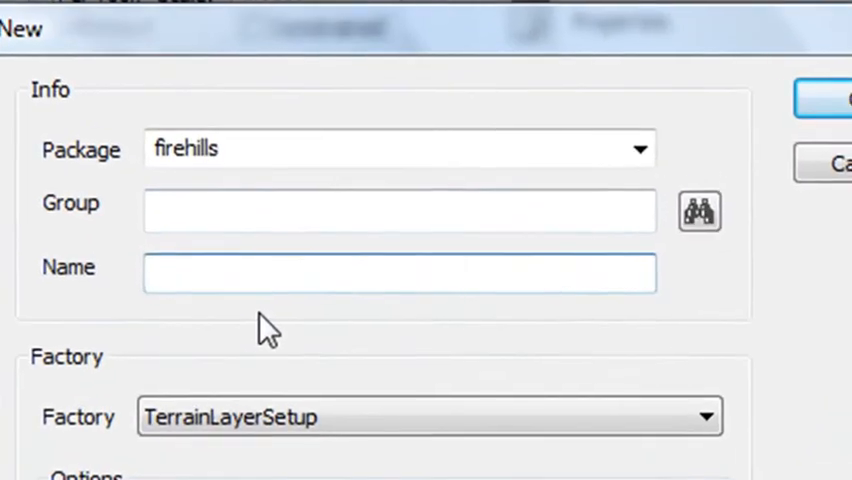
type("back1")
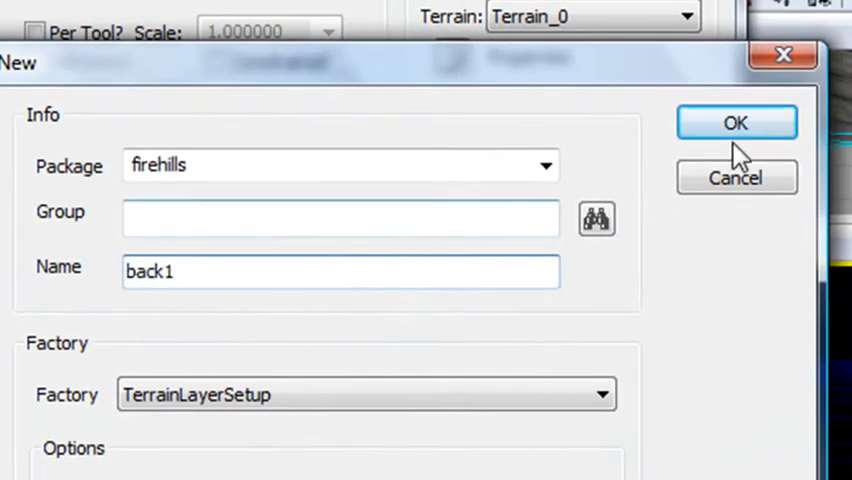
left_click(736, 122)
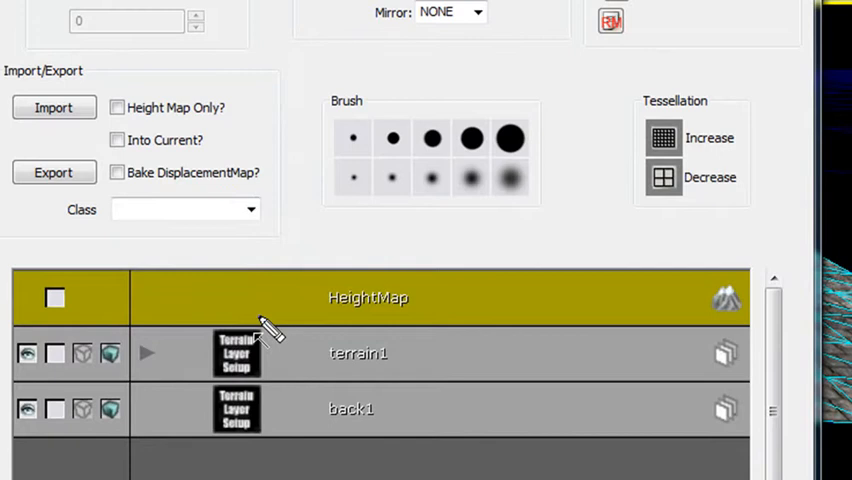
mouse_move(176, 400)
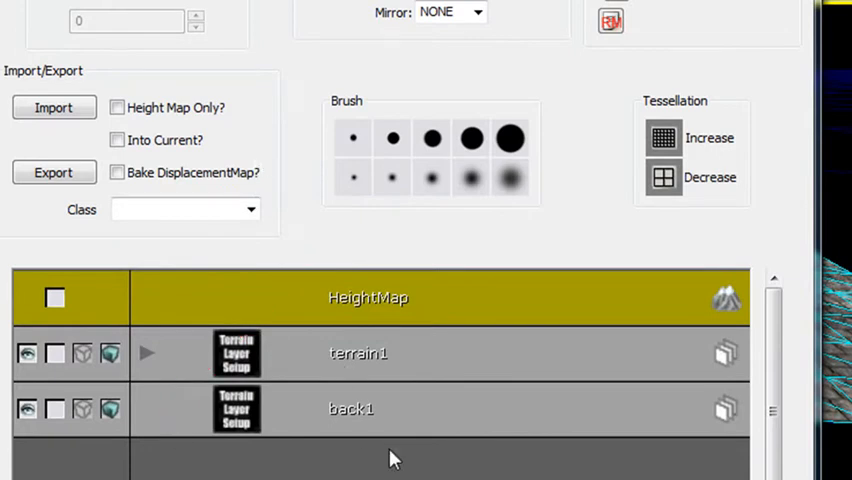
- Dismiss the layer-not-selected warning, then select and expand the back1 layer
right_click(390, 458)
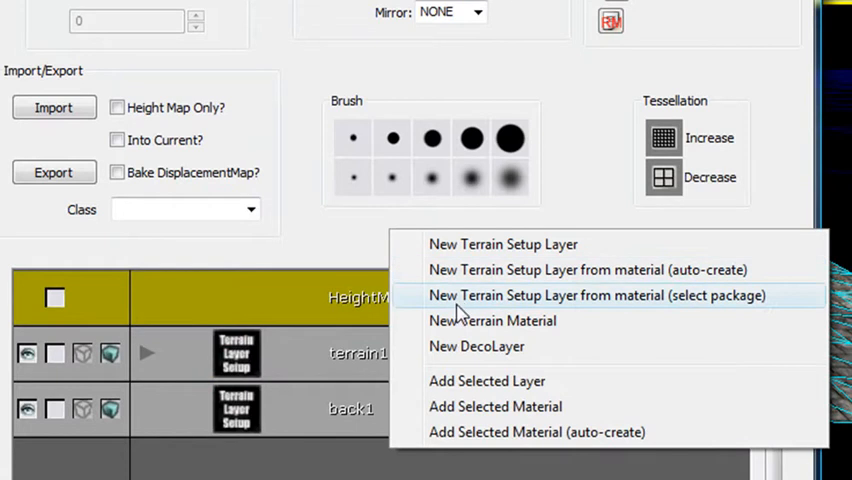
mouse_move(460, 320)
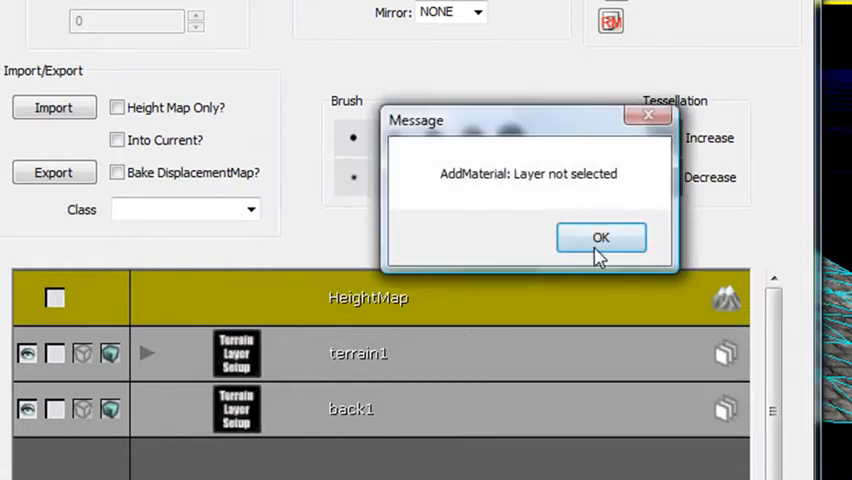
left_click(600, 236)
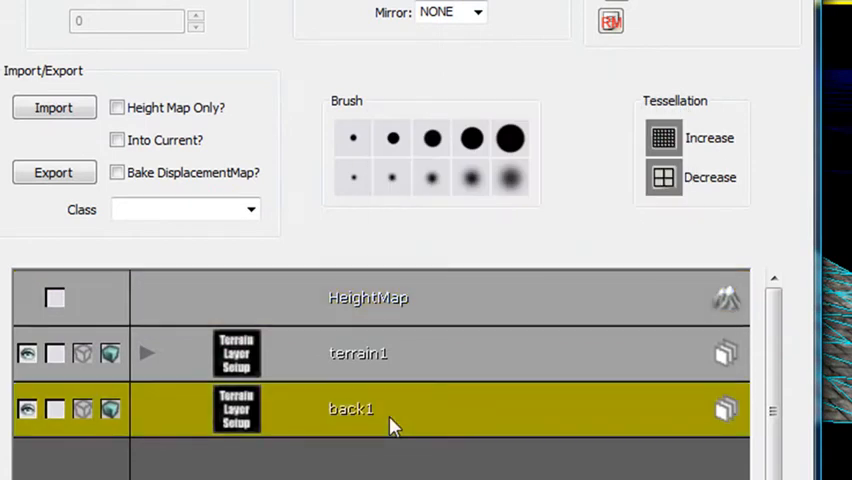
right_click(390, 408)
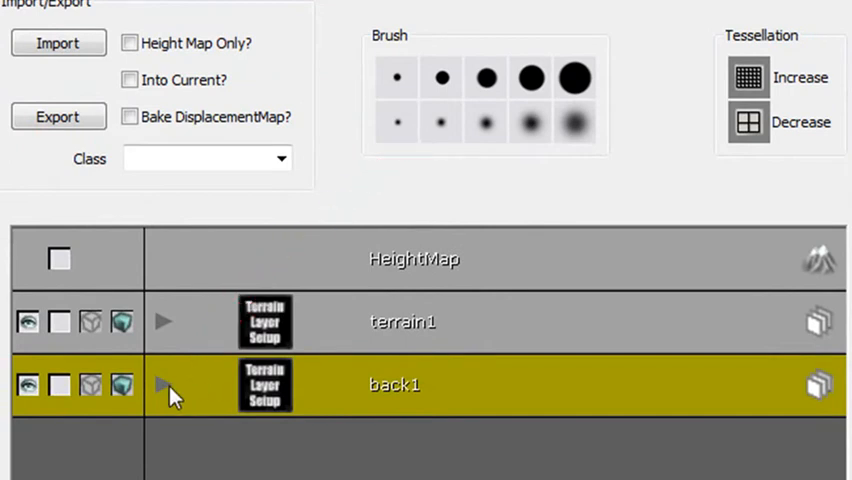
left_click(164, 384)
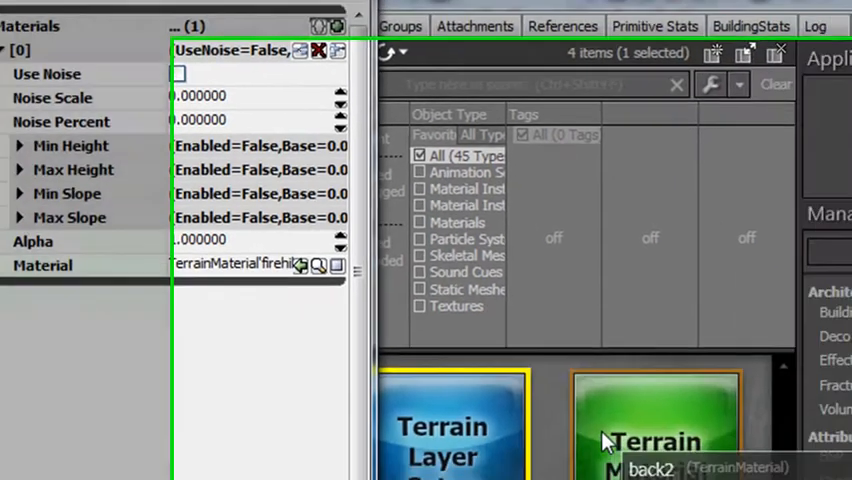
- Bring up the context options for the back2 TerrainMaterial in the Content Browser
right_click(656, 430)
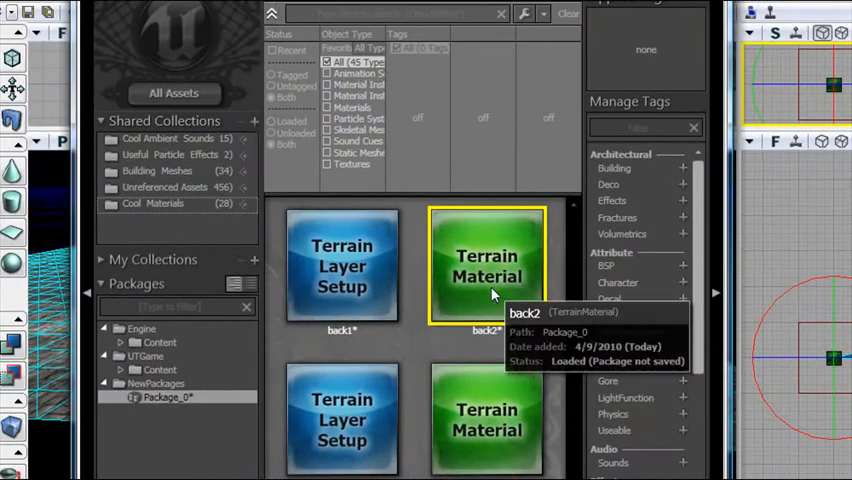
- Select back2 and back1 in the browser, then list the Cool Materials collection's textures
left_click(342, 264)
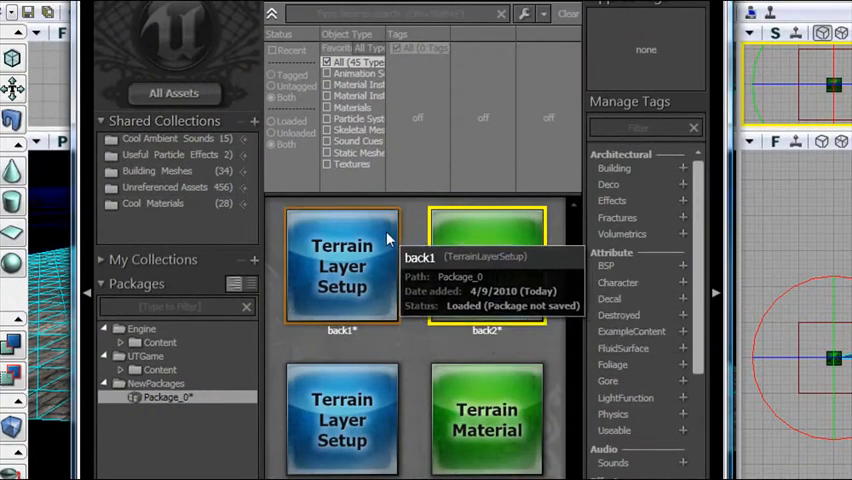
left_click(152, 204)
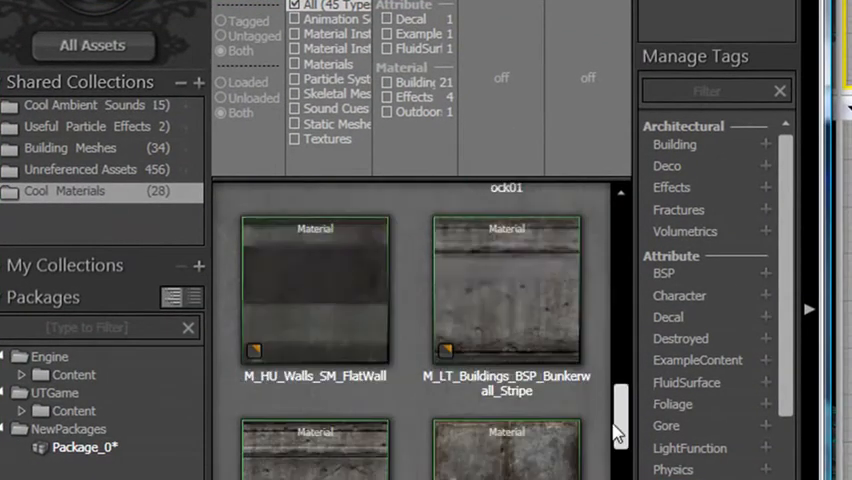
scroll("down", 3)
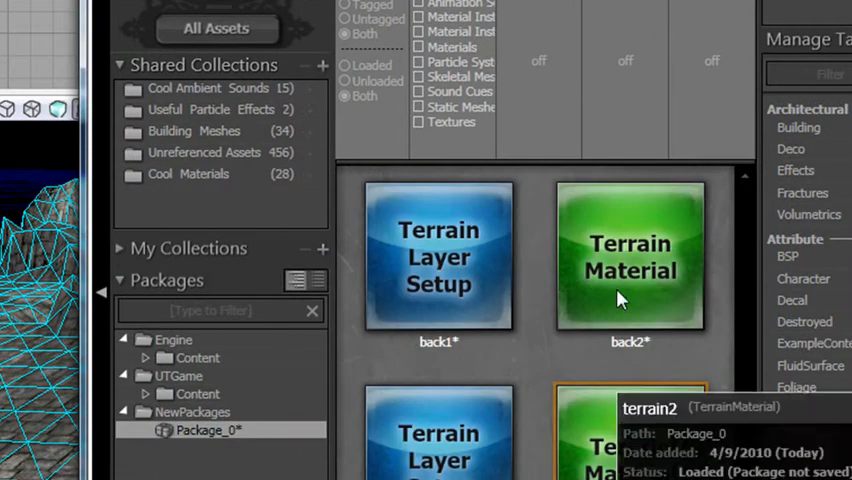
right_click(628, 256)
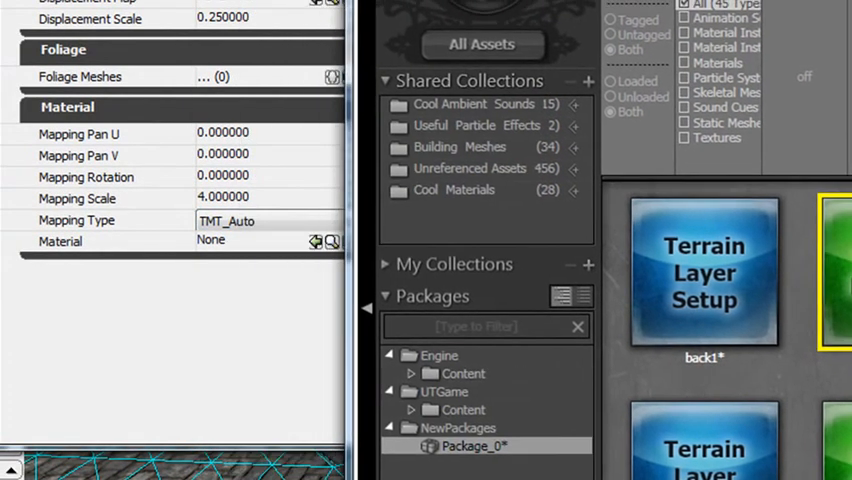
left_click(454, 190)
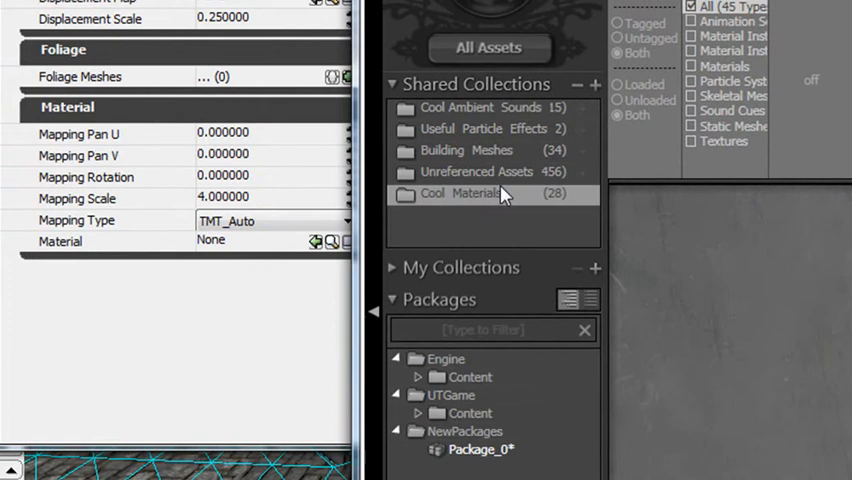
left_click(460, 194)
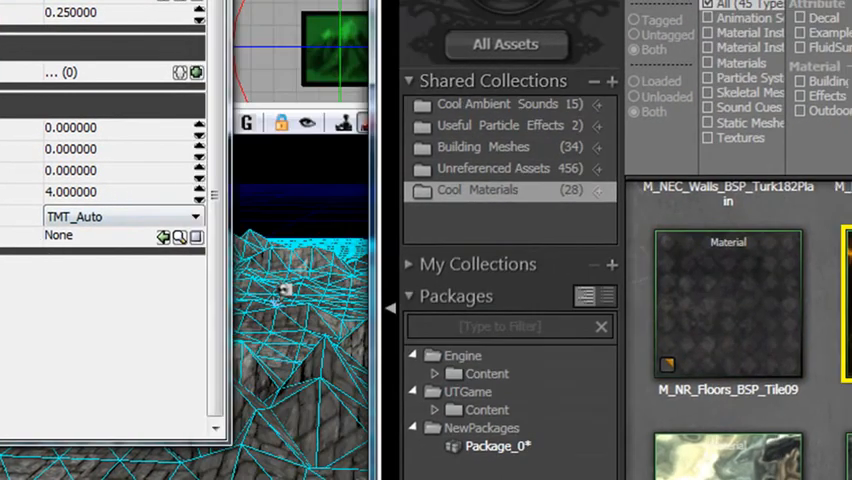
mouse_move(162, 236)
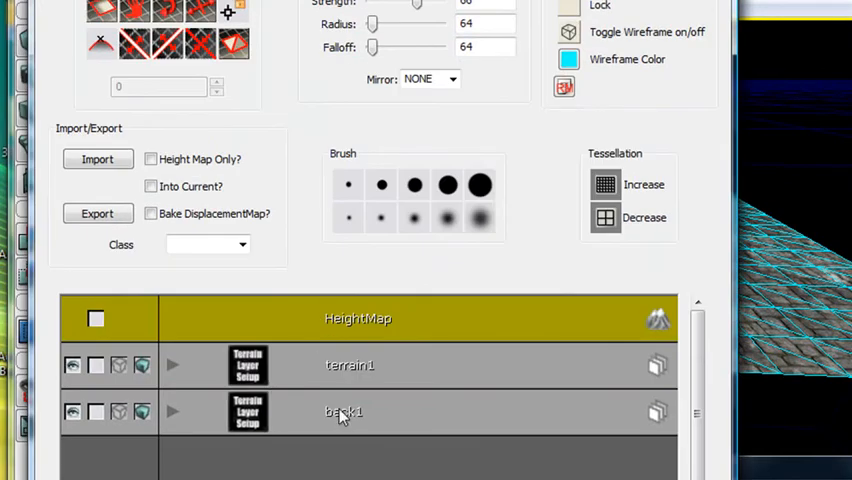
- Select back1 with its back2 material and paint the fire layer onto the terrain
left_click(344, 412)
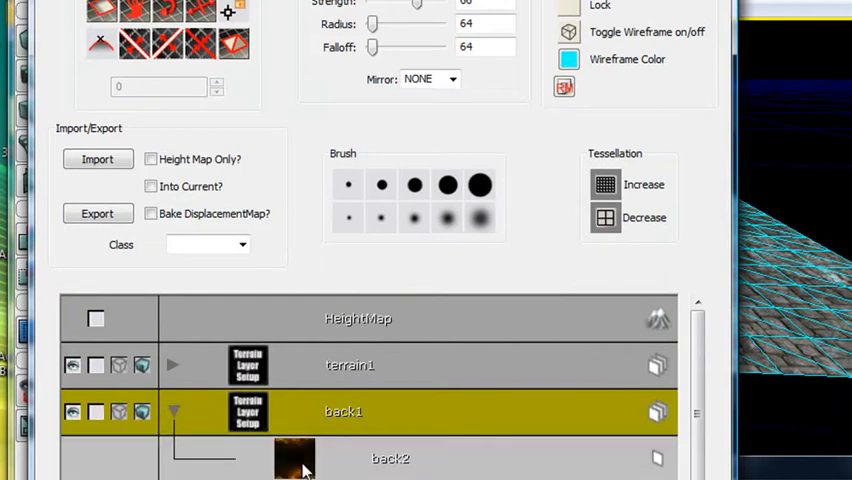
left_click(390, 458)
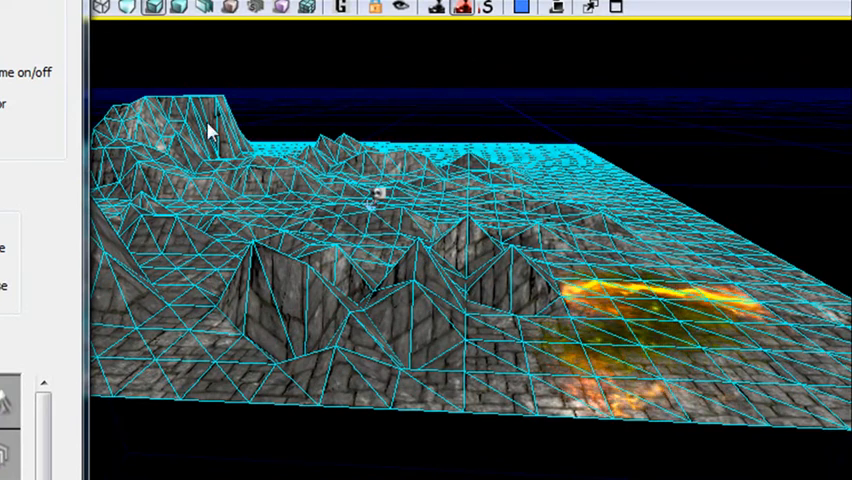
left_click(176, 136)
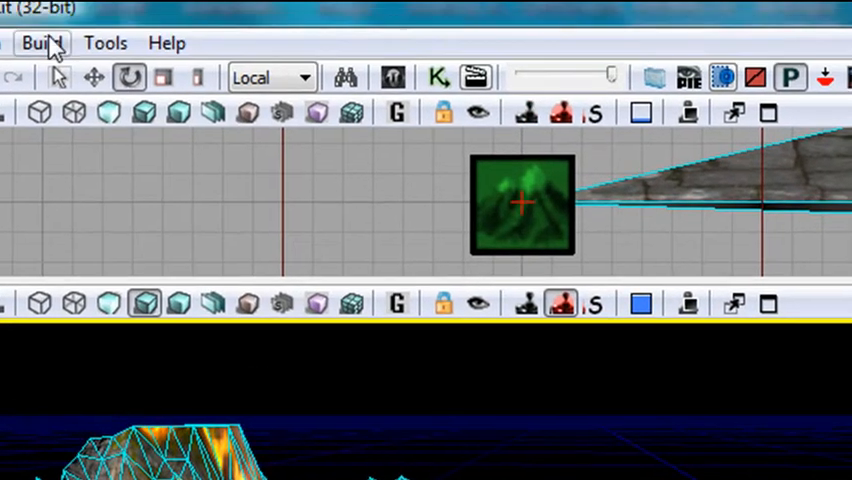
- Build All at Preview quality with Use Lightmass turned off
left_click(38, 44)
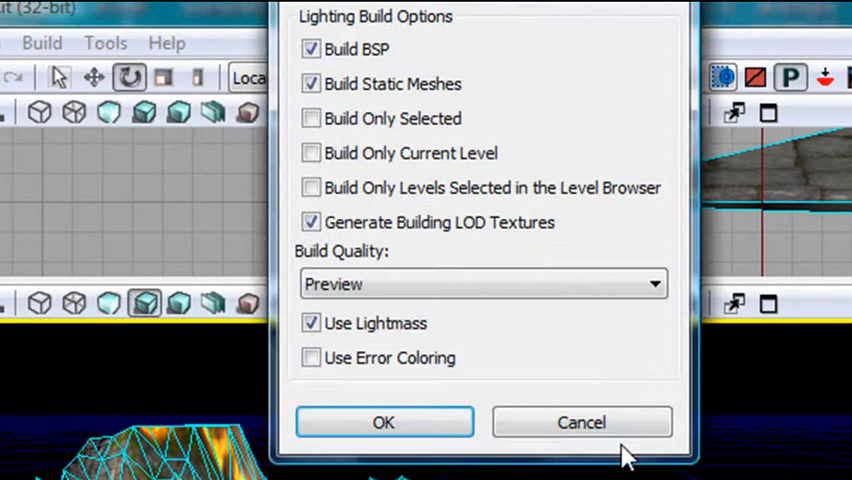
left_click(310, 324)
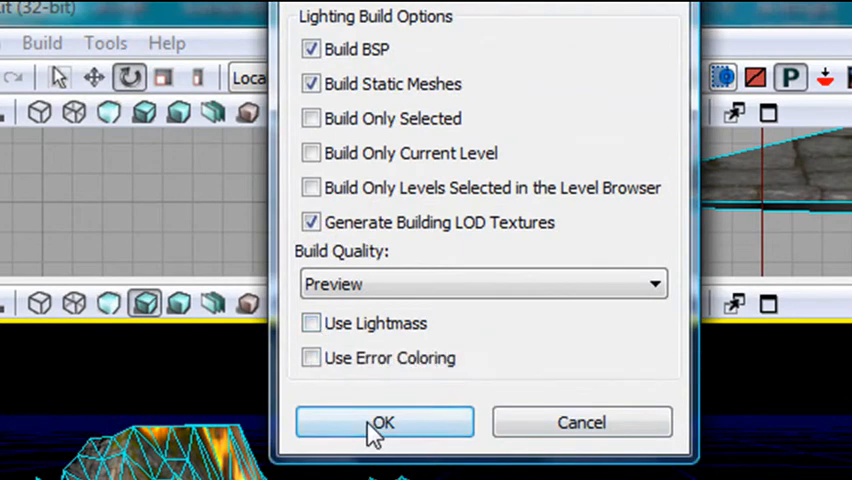
left_click(384, 422)
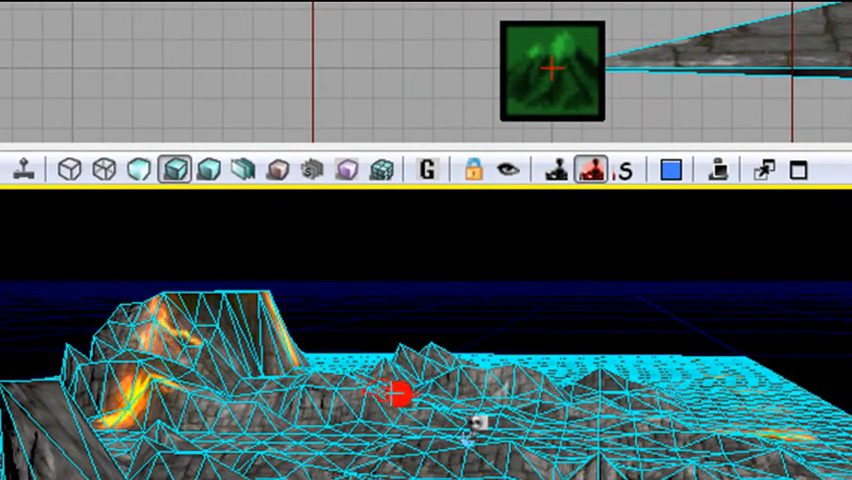
- Play the level from here and fire the weapon over the fire-lit rocky terrain
right_click(390, 396)
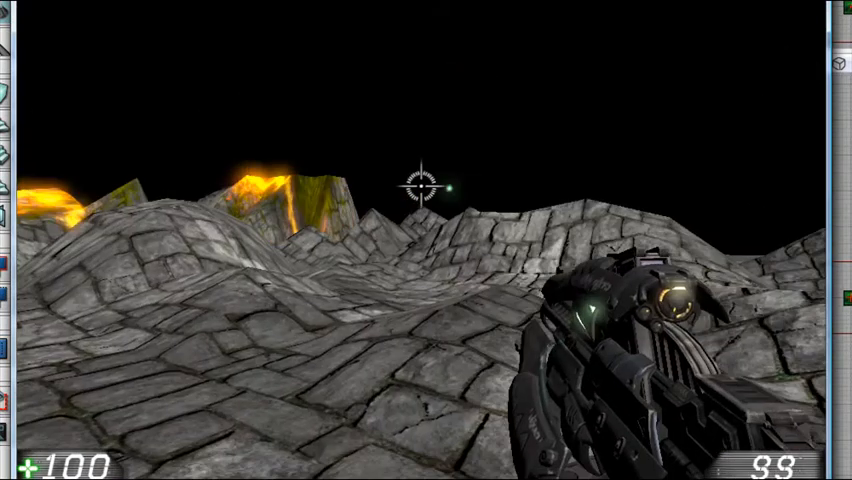
left_click(426, 186)
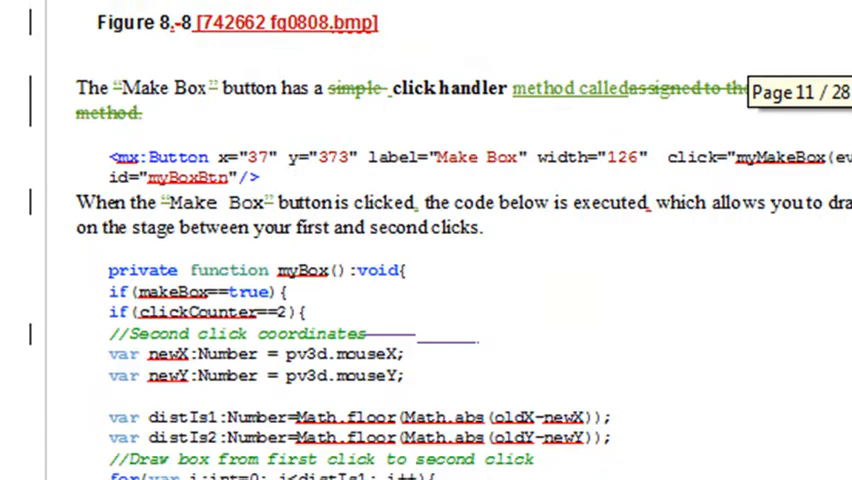
- Scroll down the Word document to around page 13
scroll("down", 3)
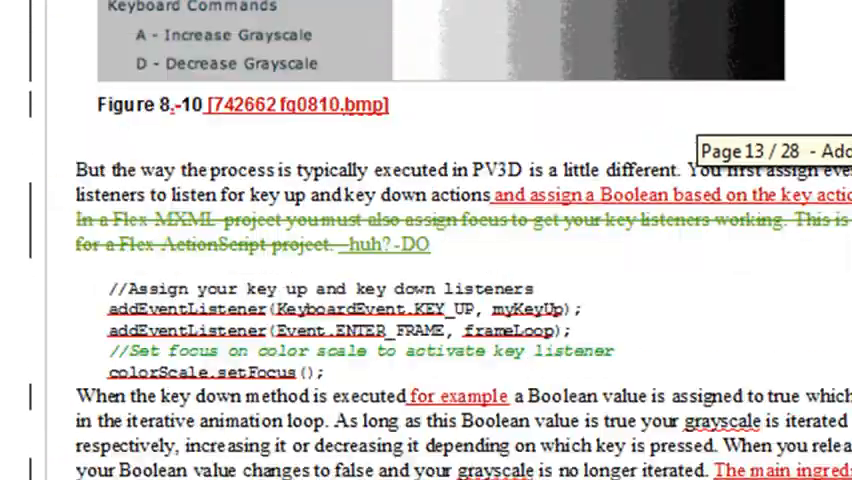